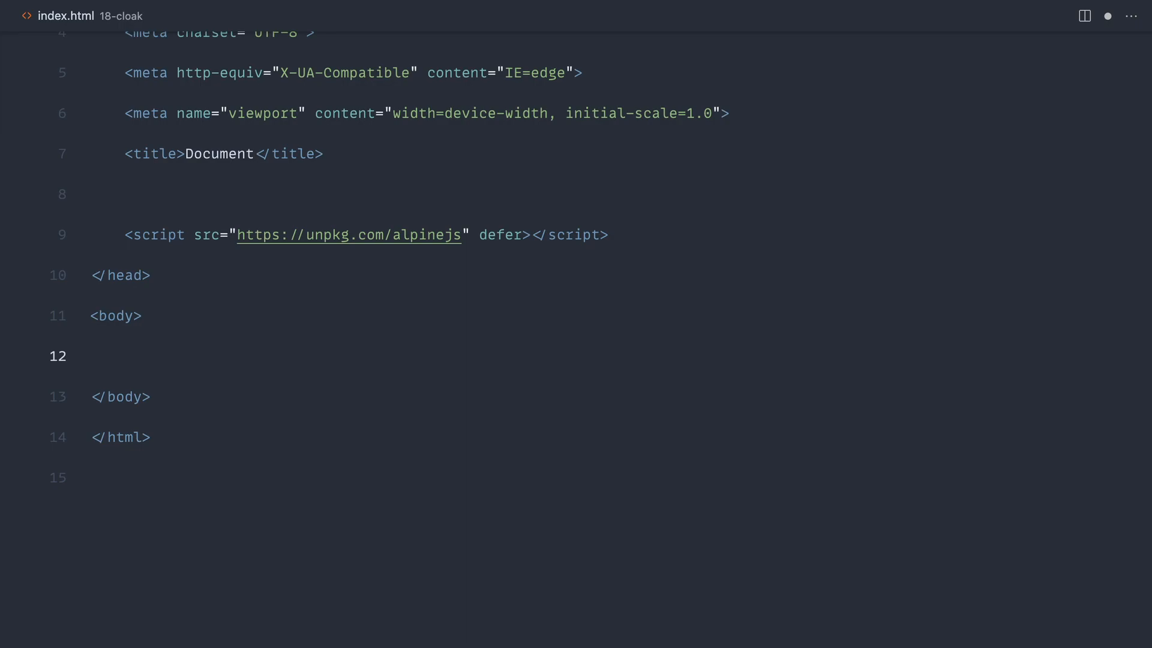
Type a wrapper div with x-data="{ show: false }" in the body
text(<div>)
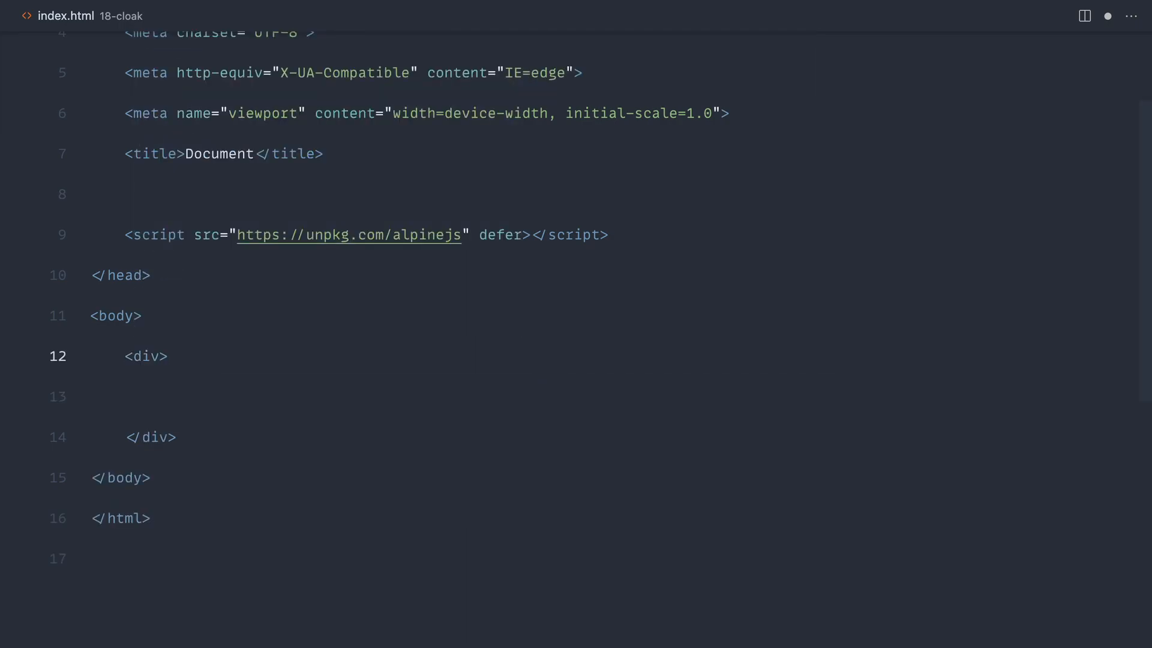
text(x-data)
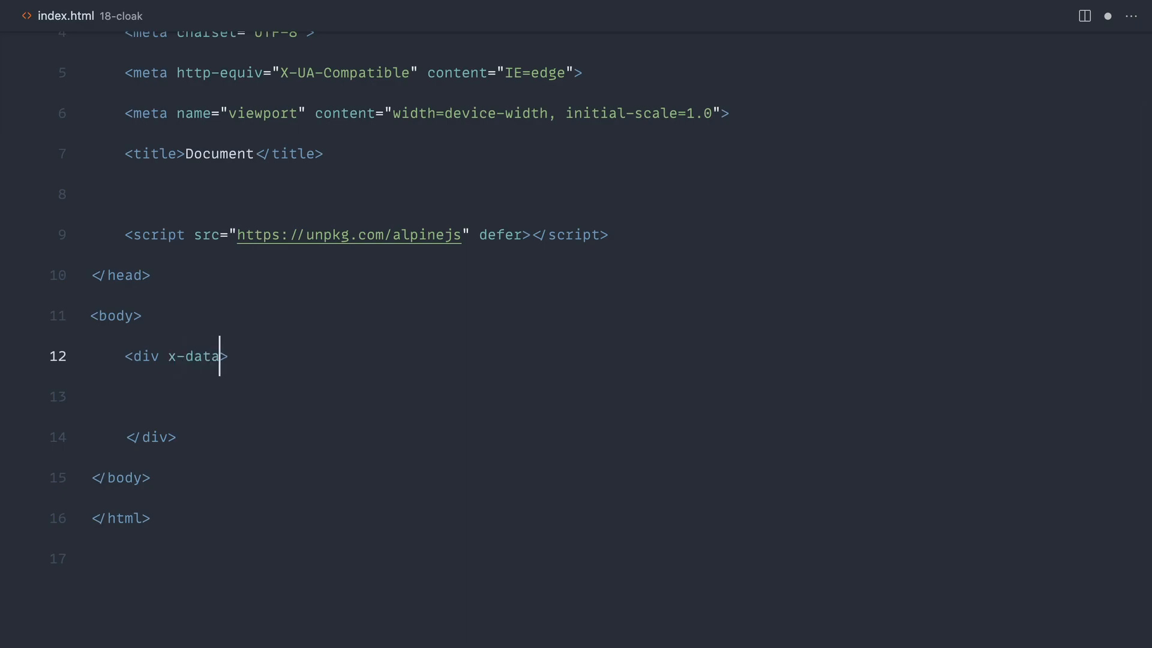
text(="")
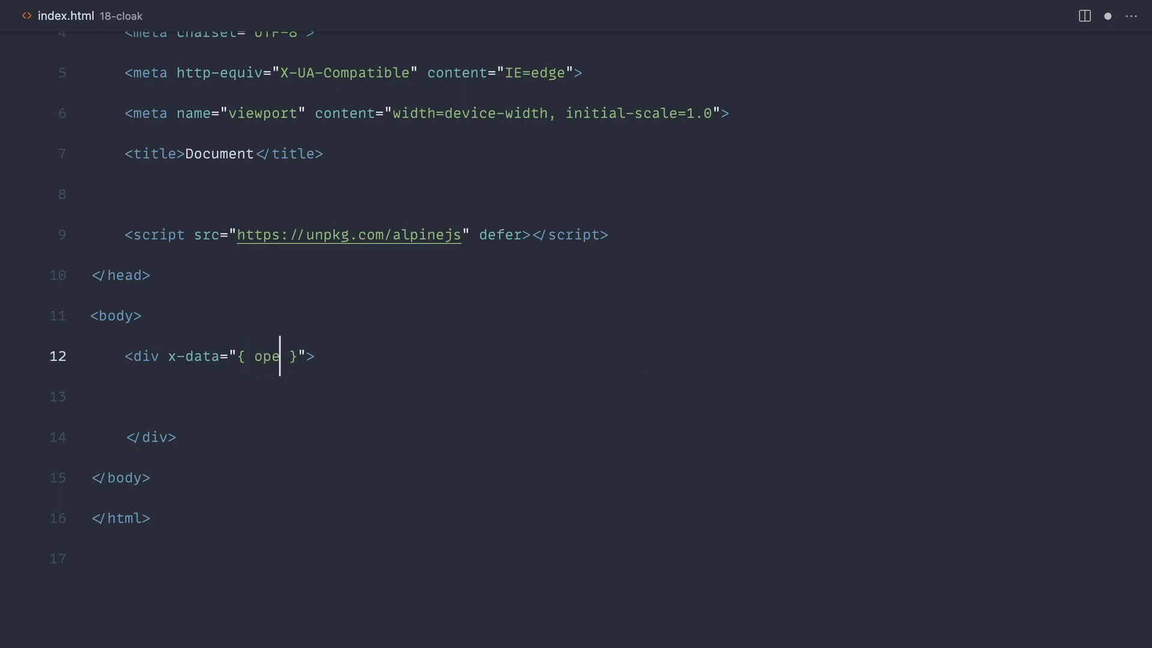
text(n: false)
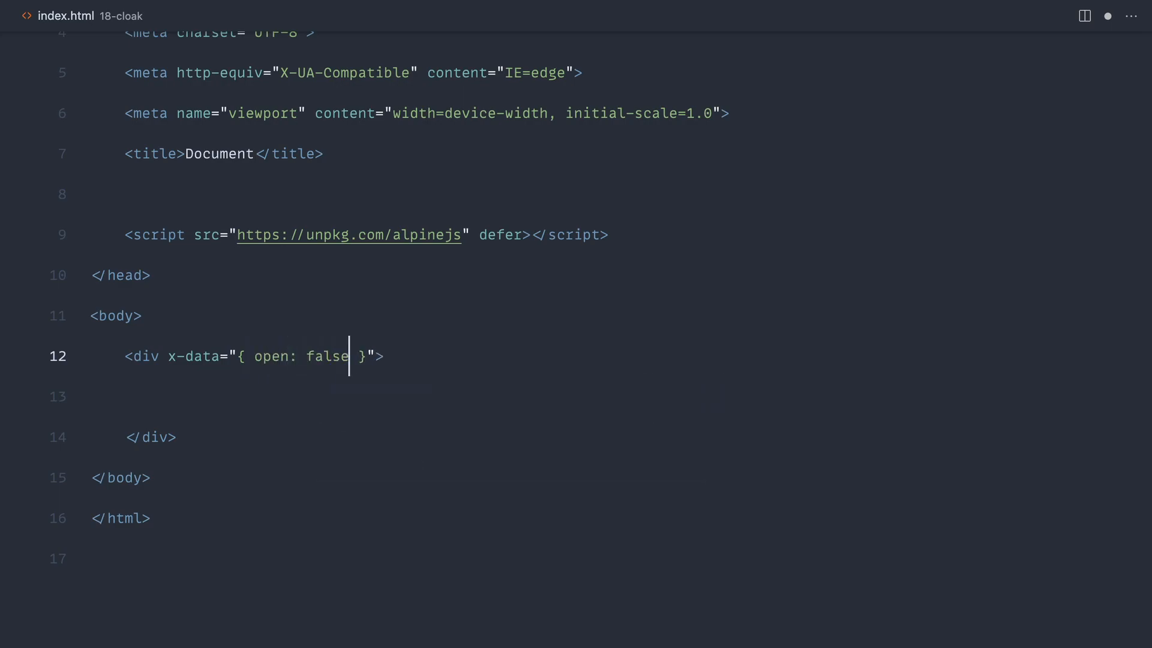
text(show)
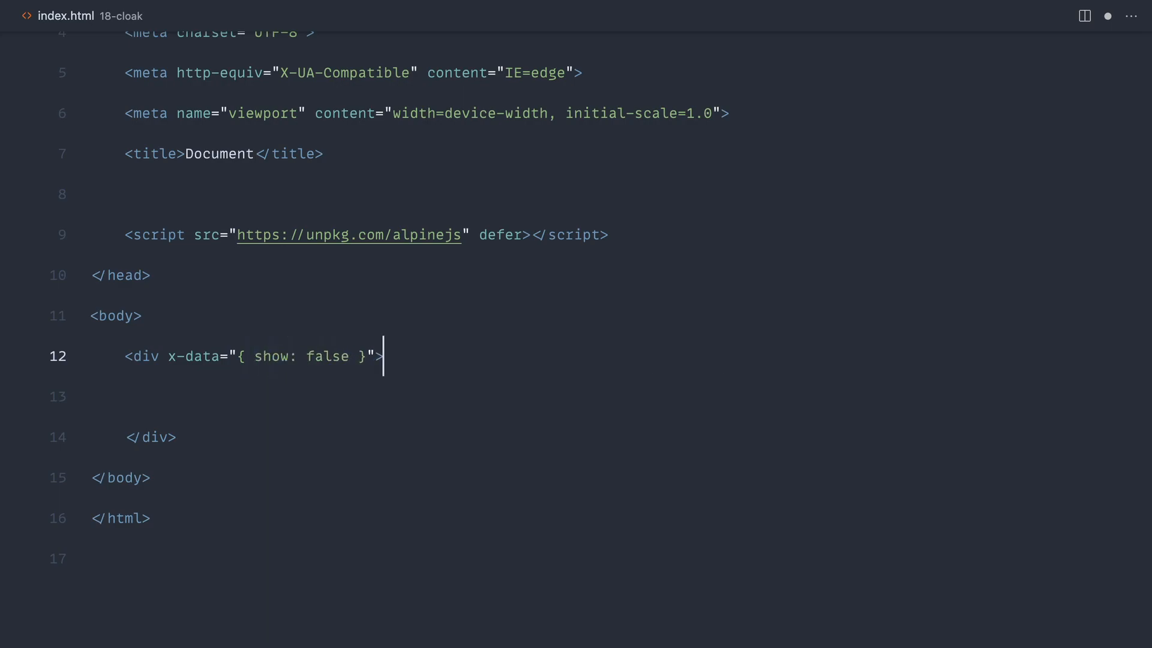
Nest a div with x-show="show" containing 'This is the content'
text(<div></div>)
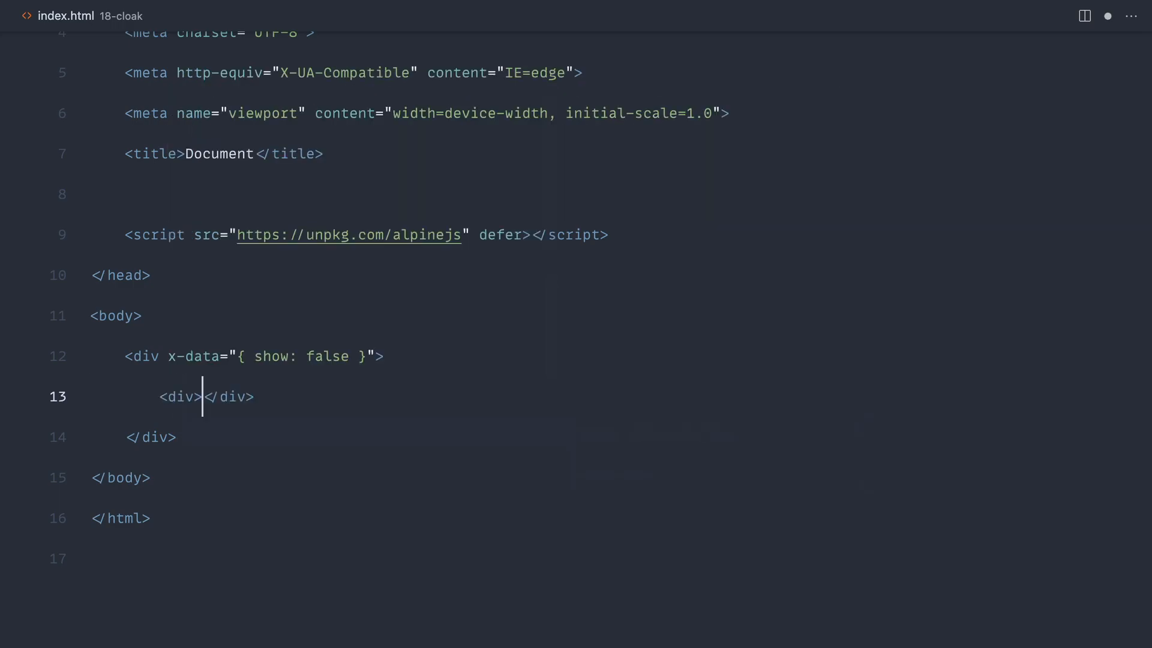
text(x-show=>)
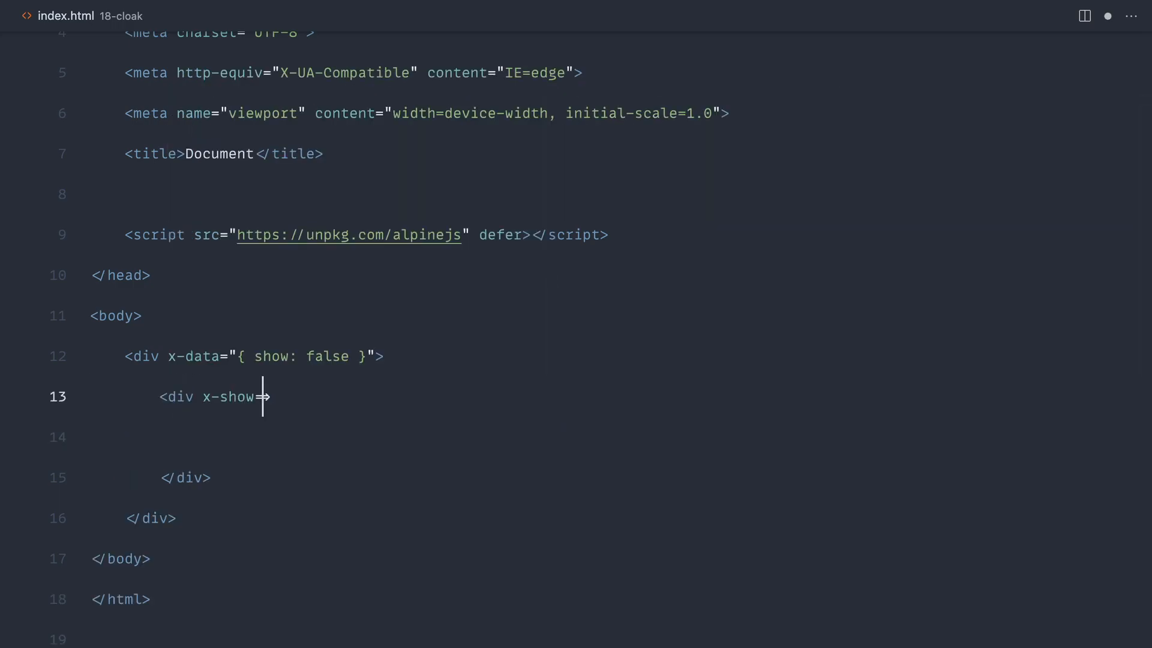
text(="sh)
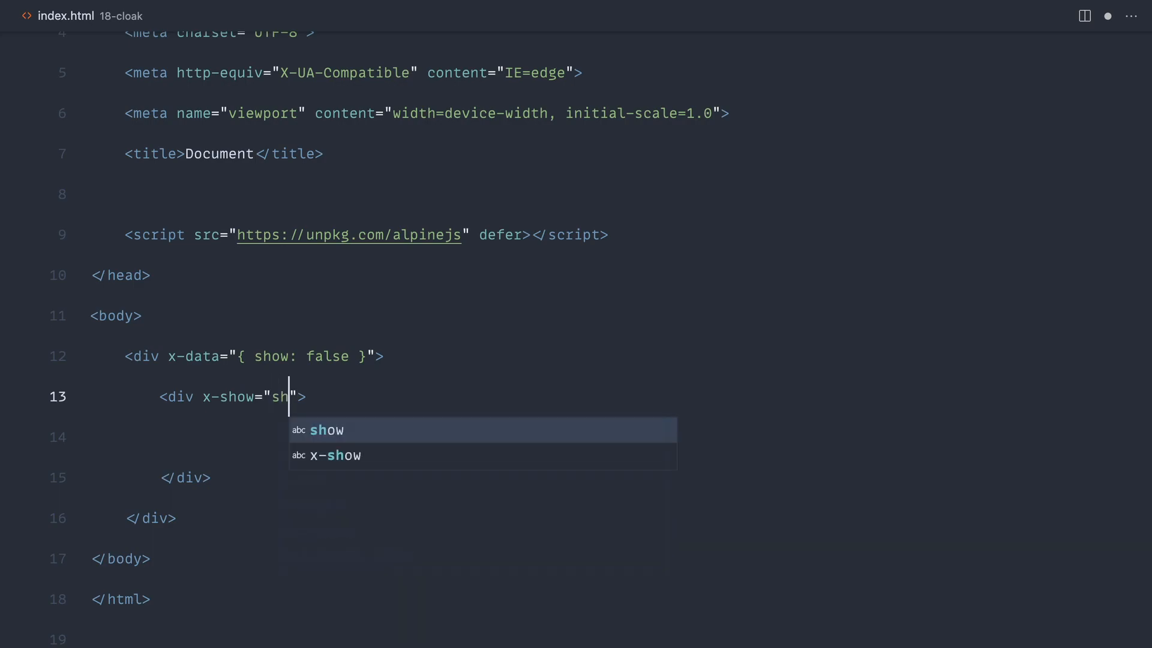
click(326, 430)
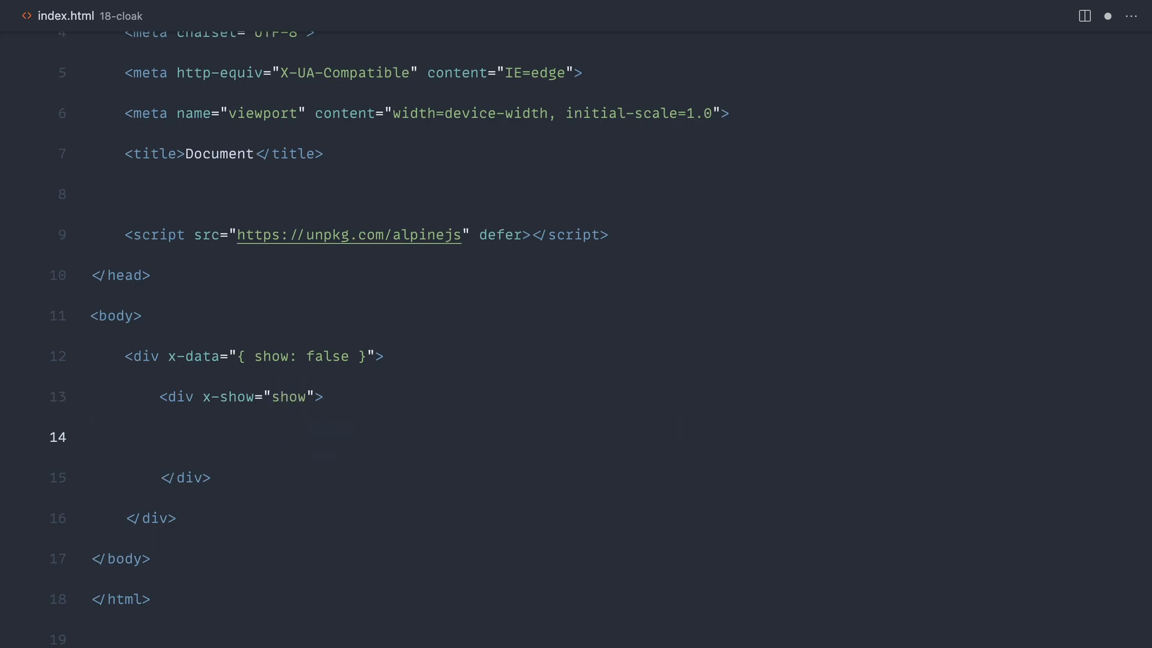
text(This is the content)
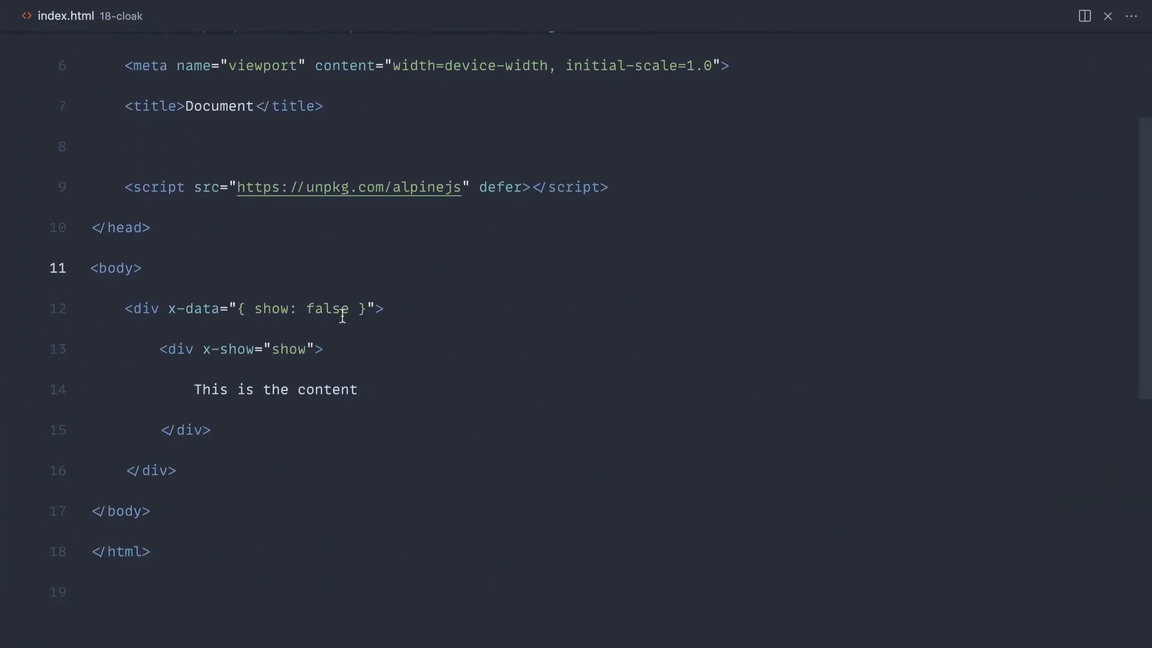
Add the x-cloak attribute after x-show="show" on the inner div
text(x-cloa)
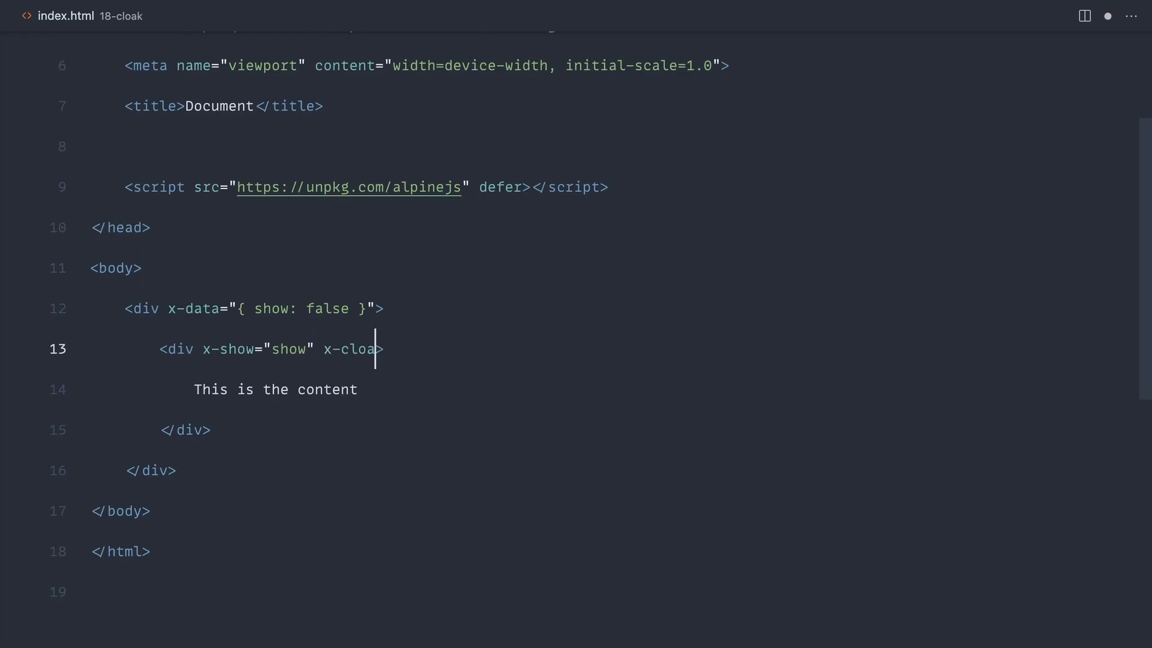
text(k)
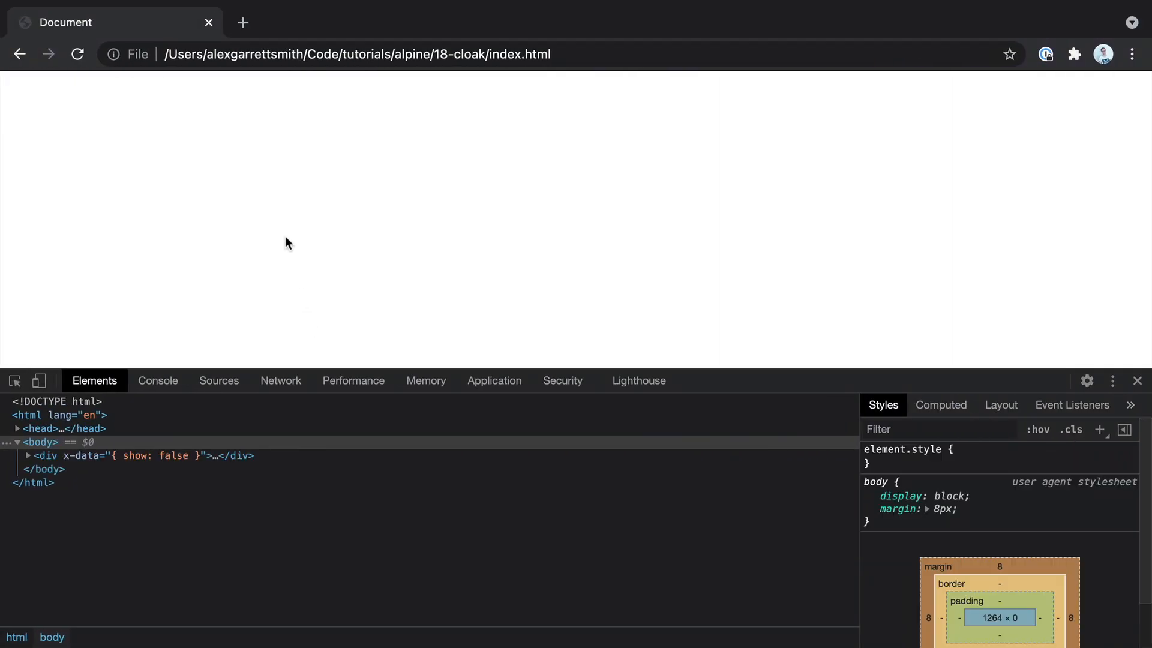
mouse_move(130, 432)
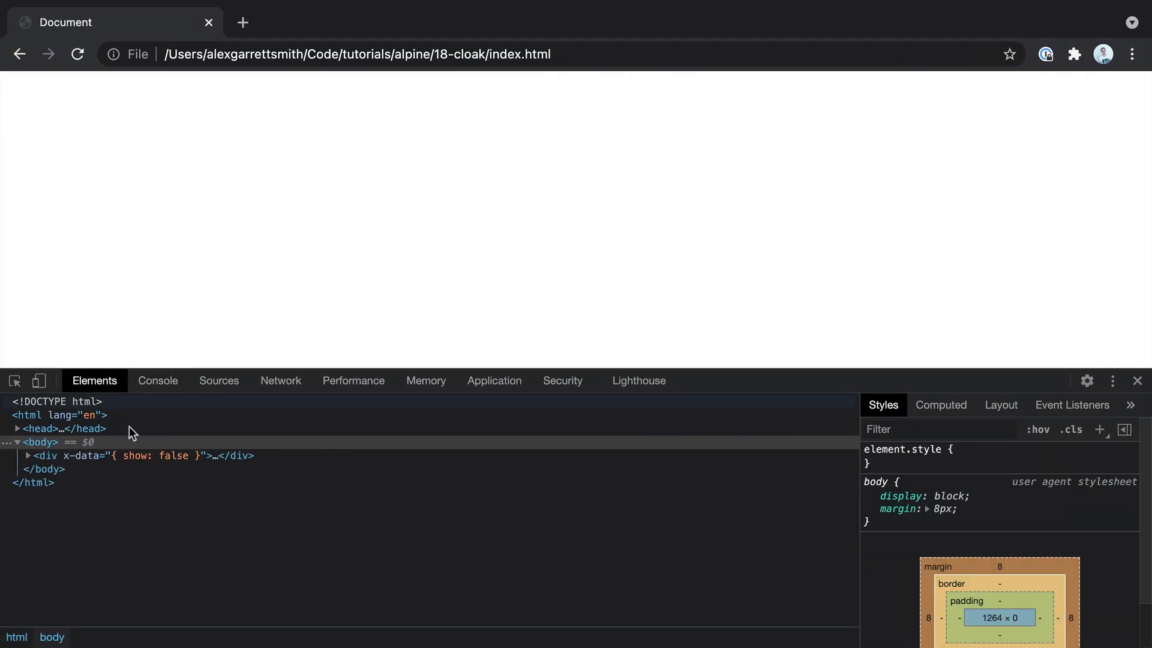
Expand the x-data div in DevTools Elements to inspect the content div's display: none
click(27, 455)
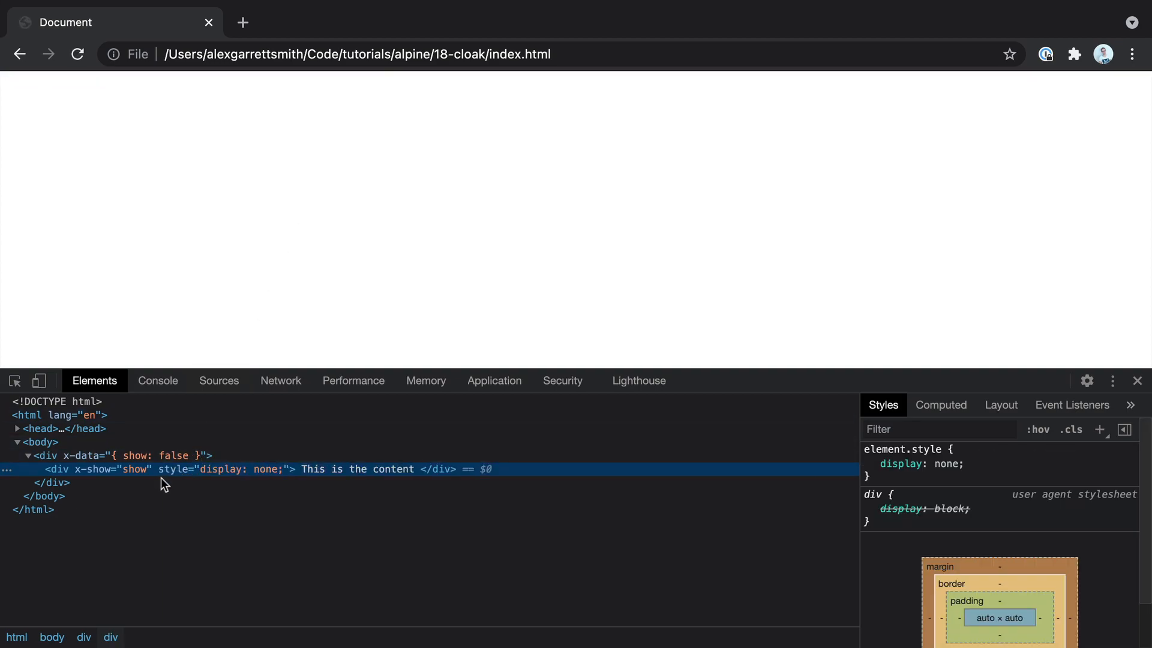
mouse_move(184, 477)
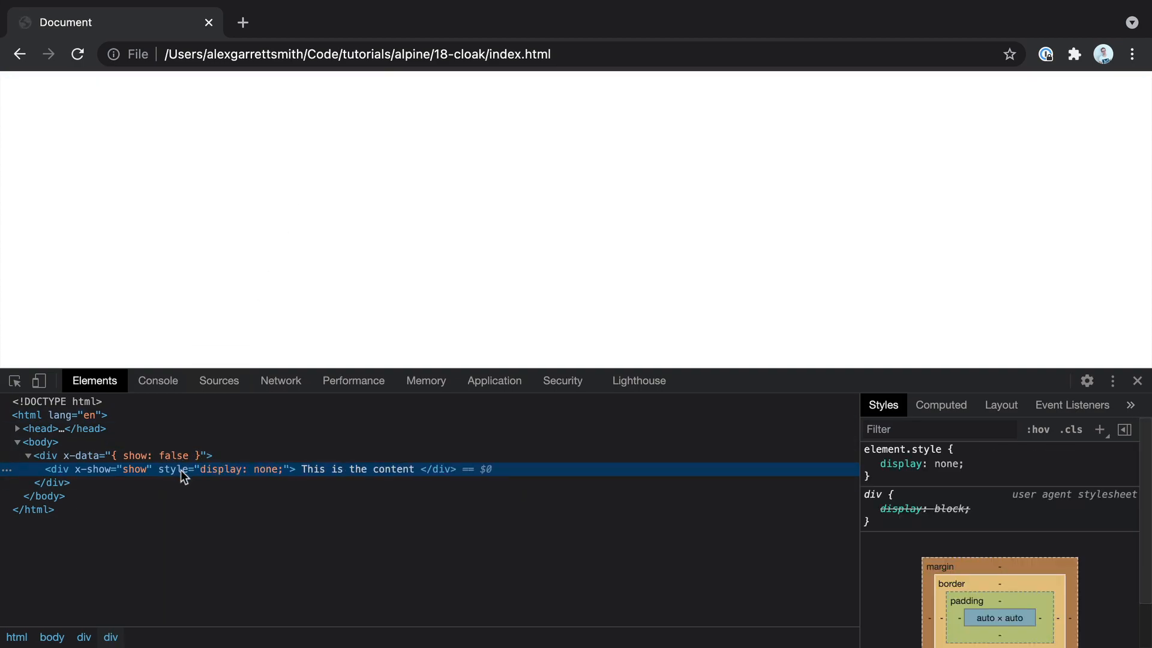
mouse_move(202, 478)
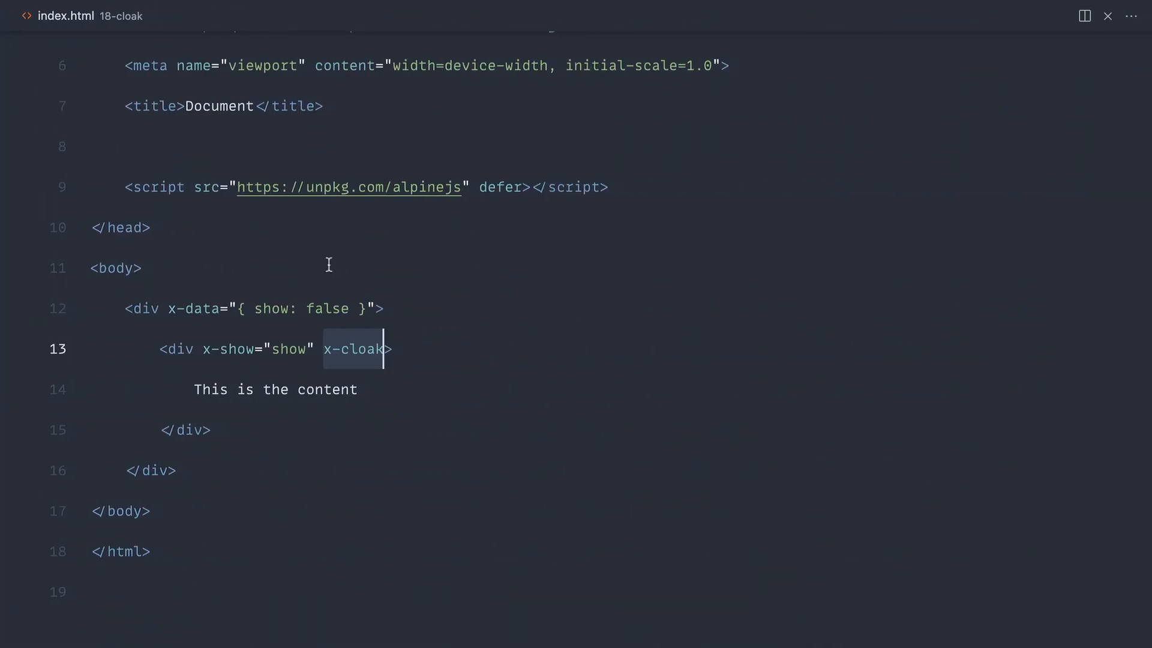
Type a head style block with [x-cloak] { display: none !important; }
text(style>)
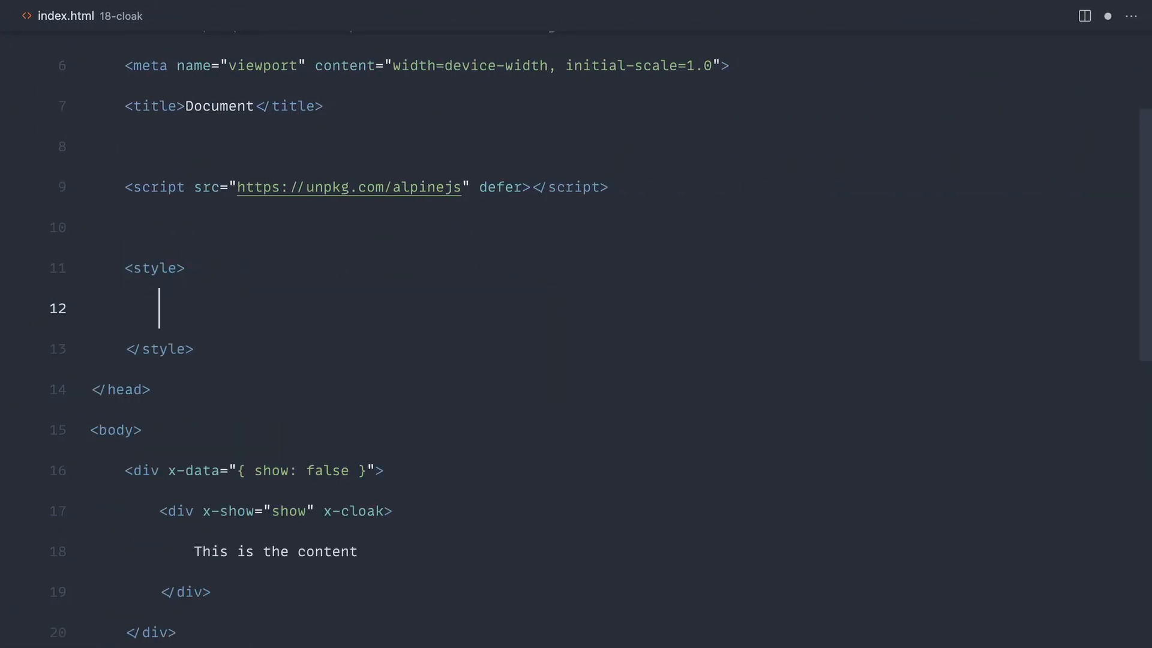
text([x-cloak] {)
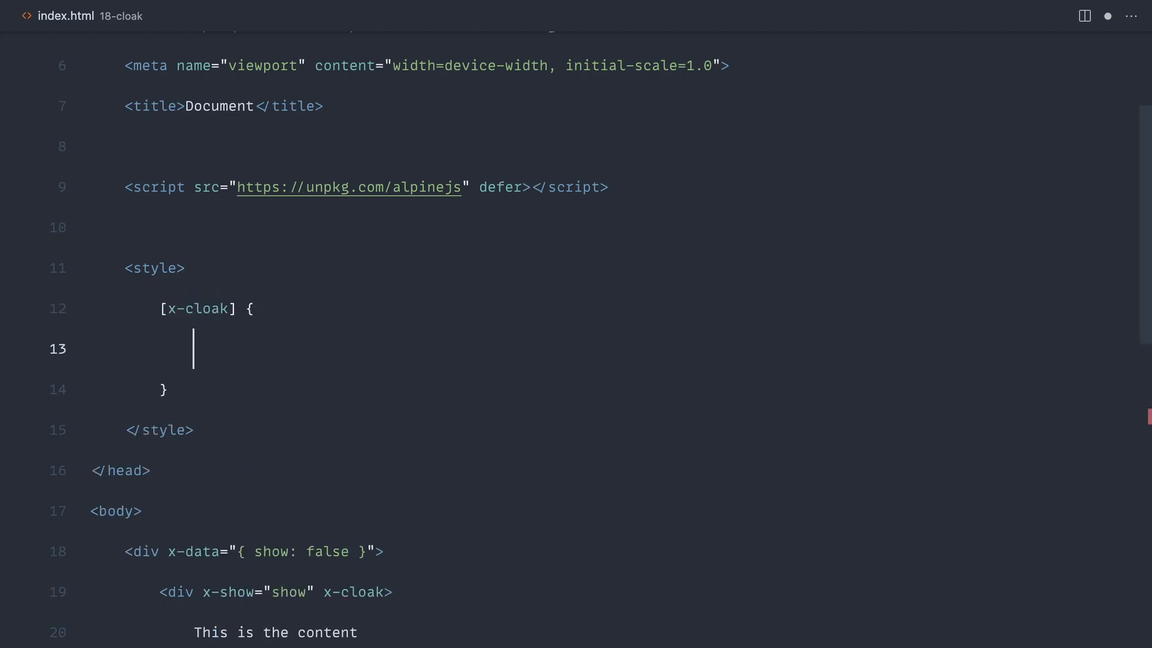
text(display:)
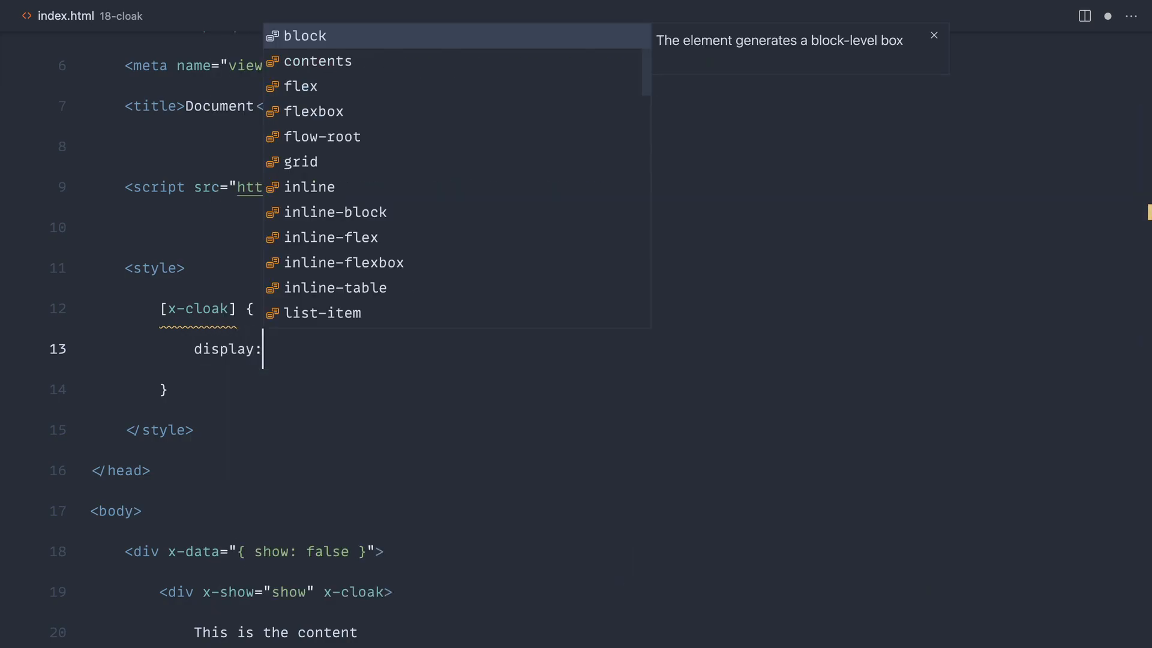
text(none !important;)
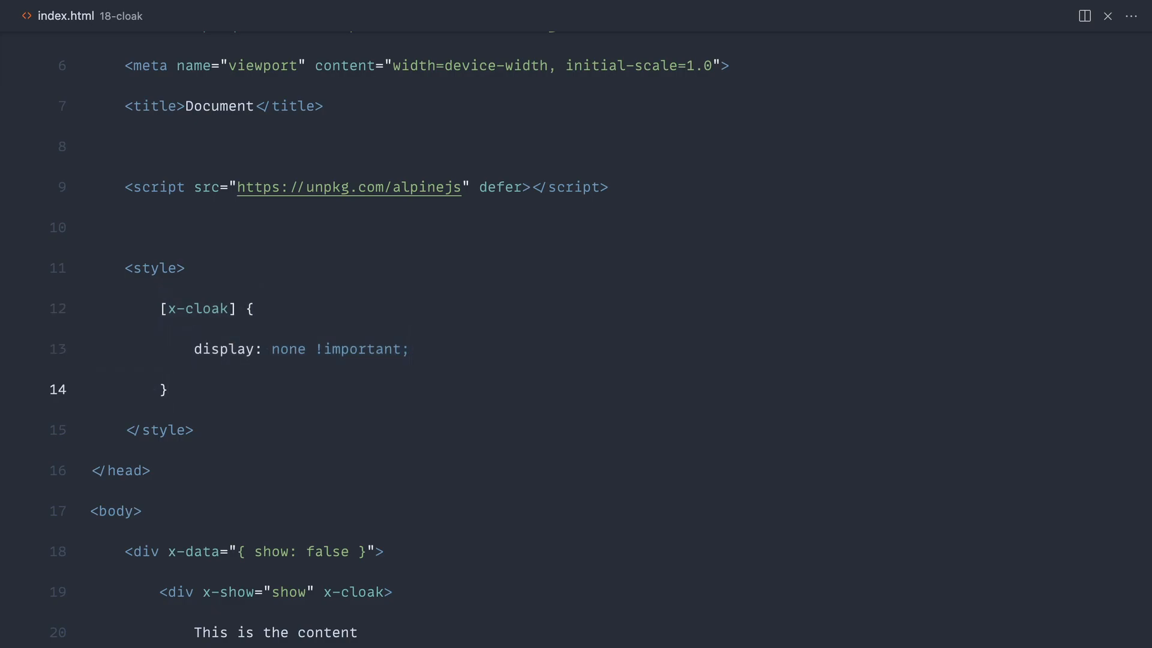
scroll(down, 3)
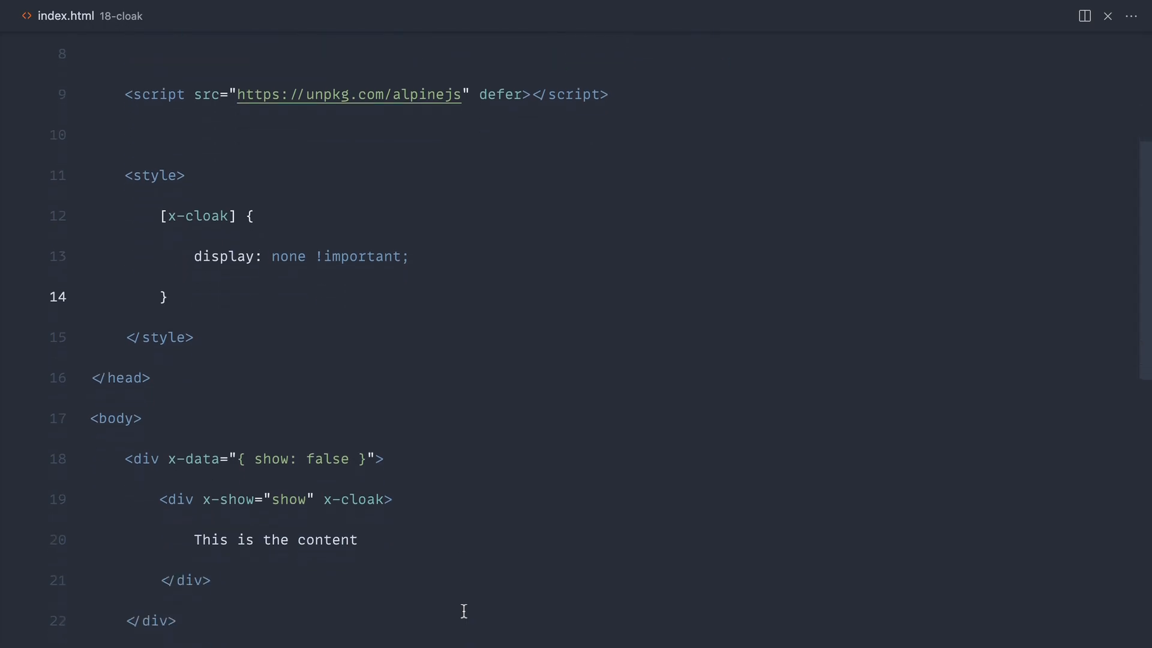
double_click(353, 499)
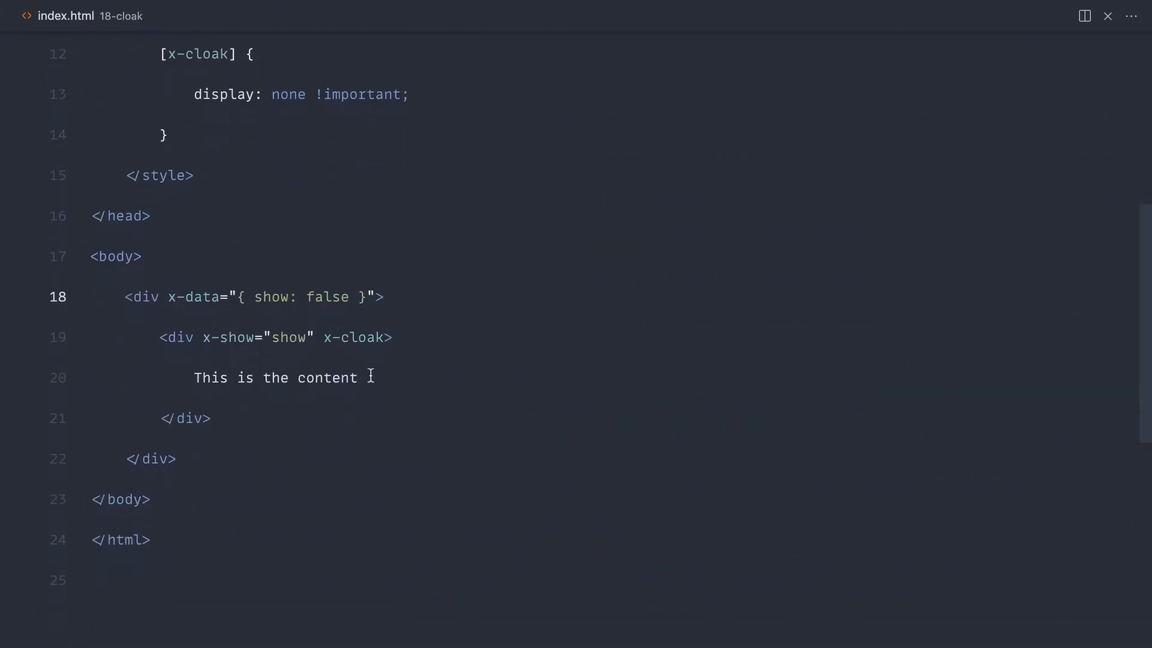
double_click(355, 422)
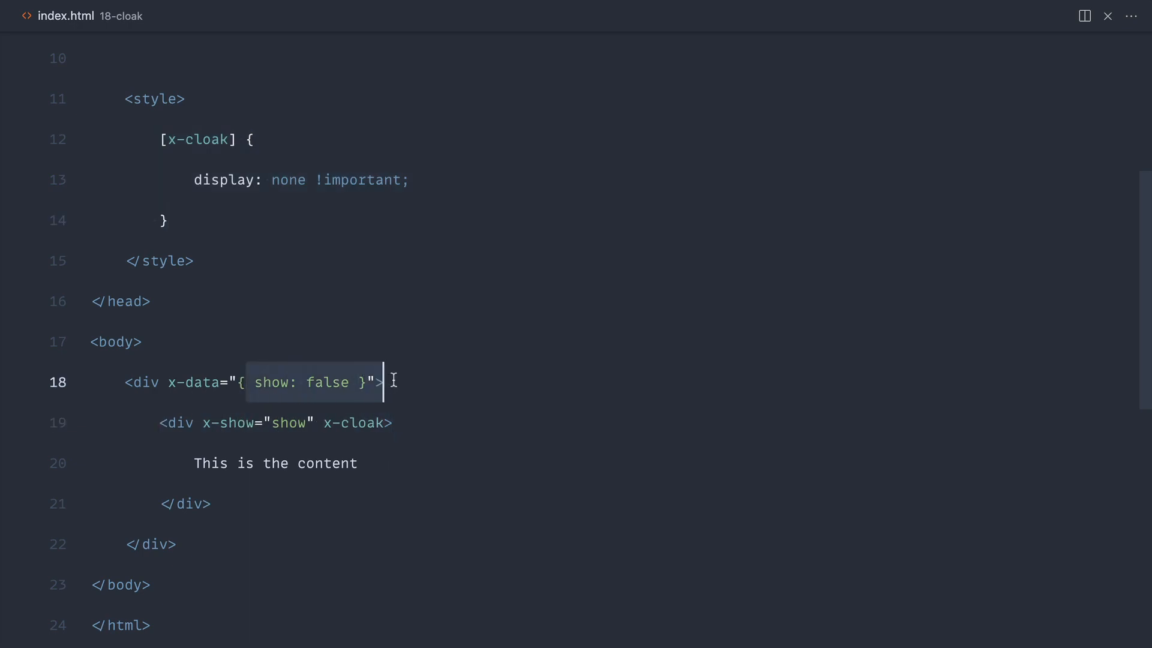
Type <button x-on:click="show"></button> on a new line below the content div
text(vut)
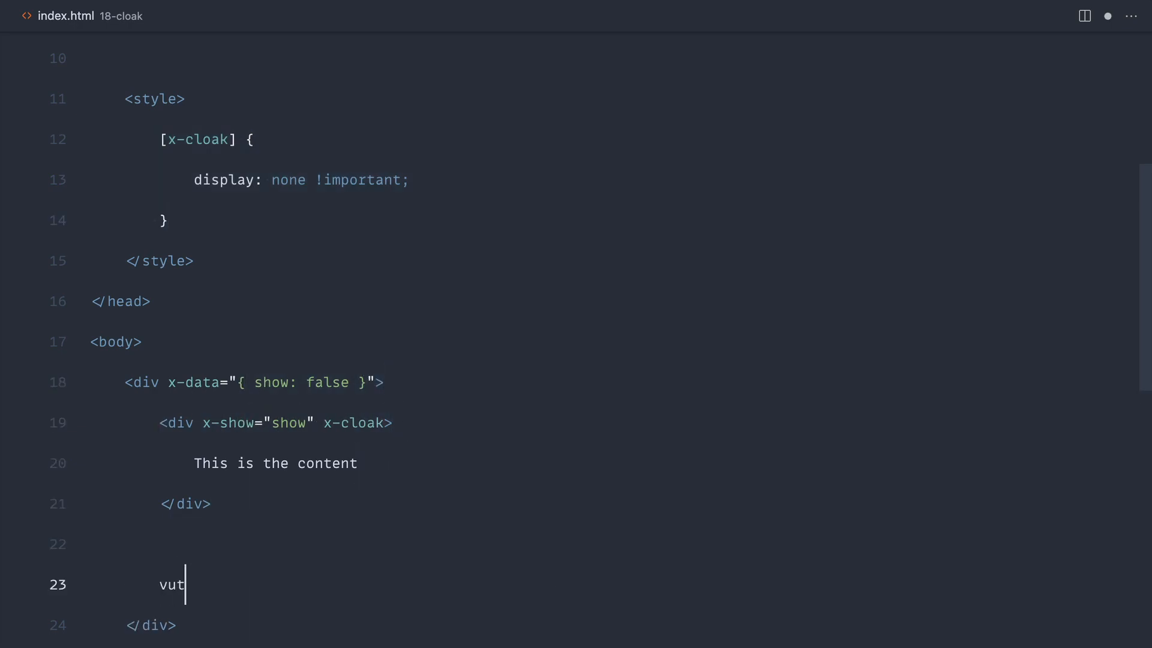
text(<button x></button>)
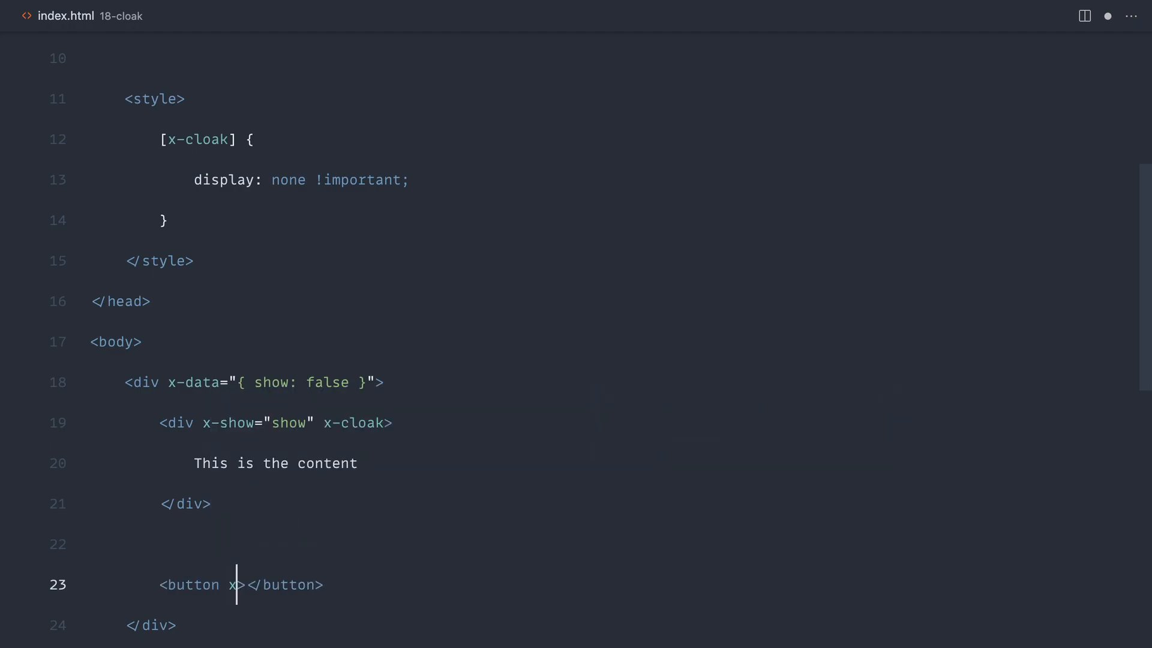
text(-on:clo)
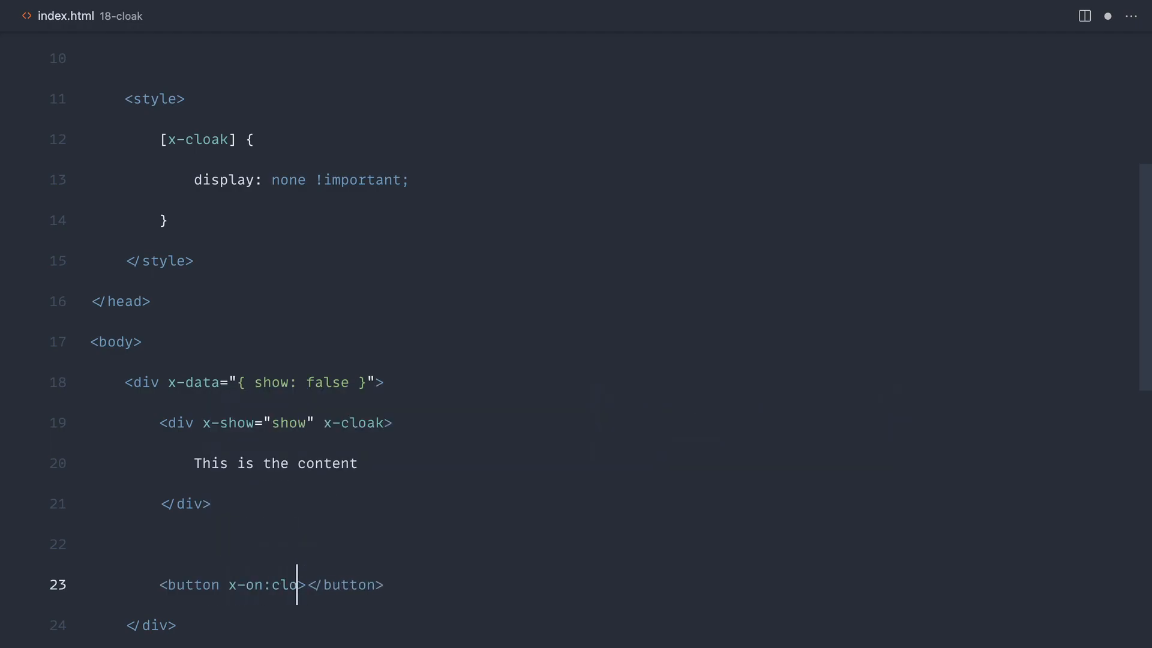
text(ck="show")
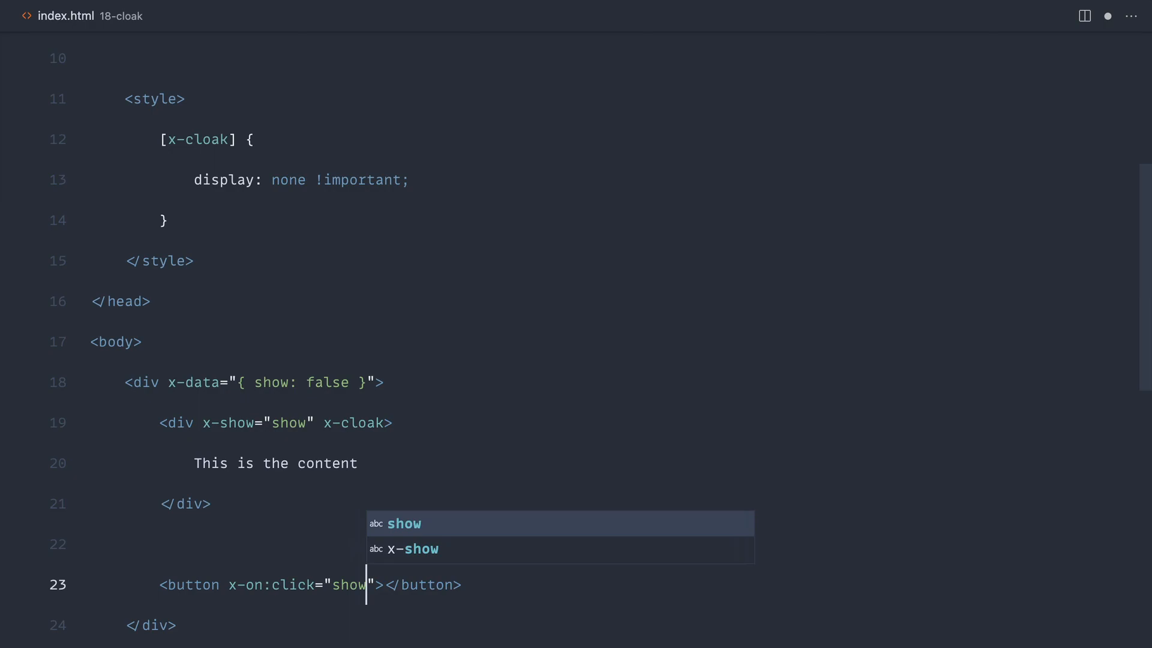